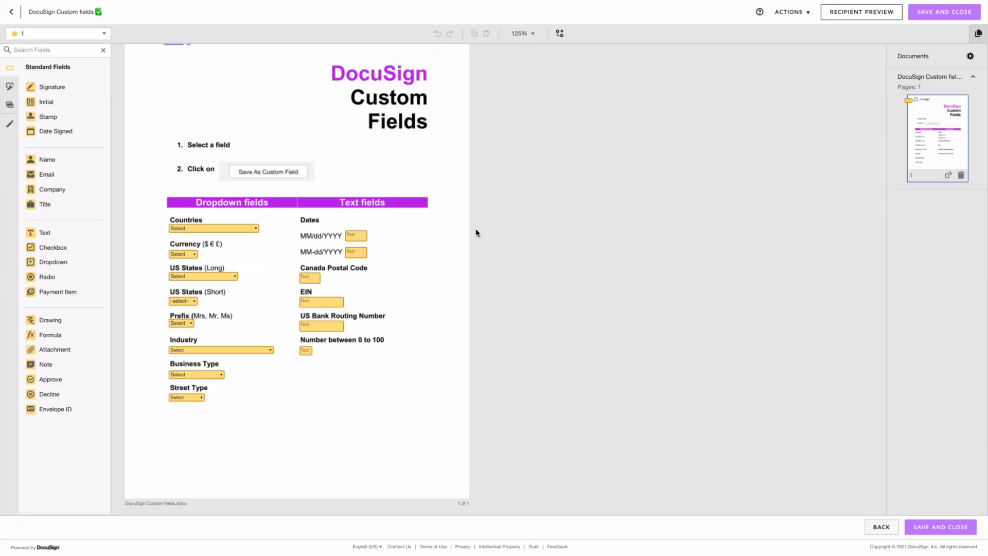
# Step: Inspect the US States (Long) dropdown, then show the Industry dropdown's properties panel
pyautogui.click(211, 229)
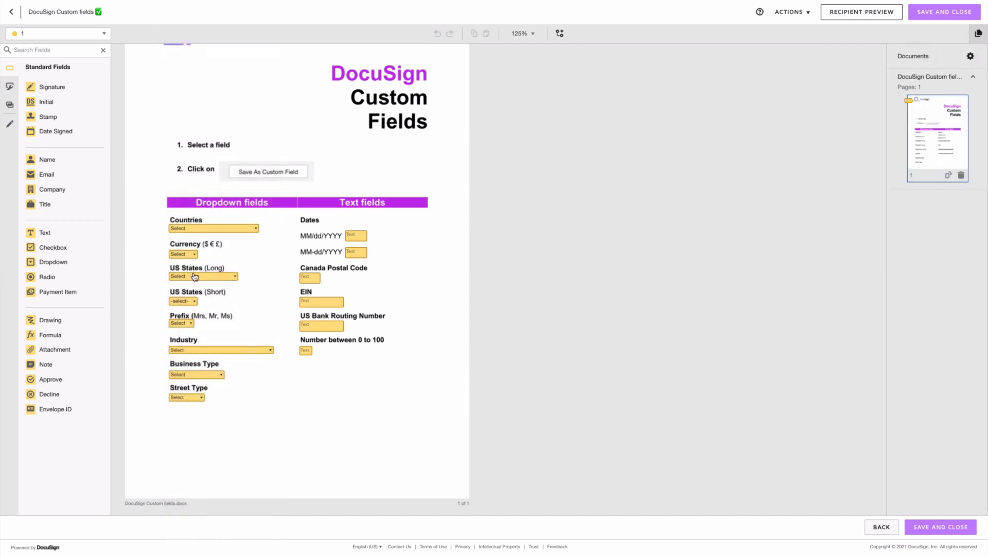
pyautogui.click(200, 276)
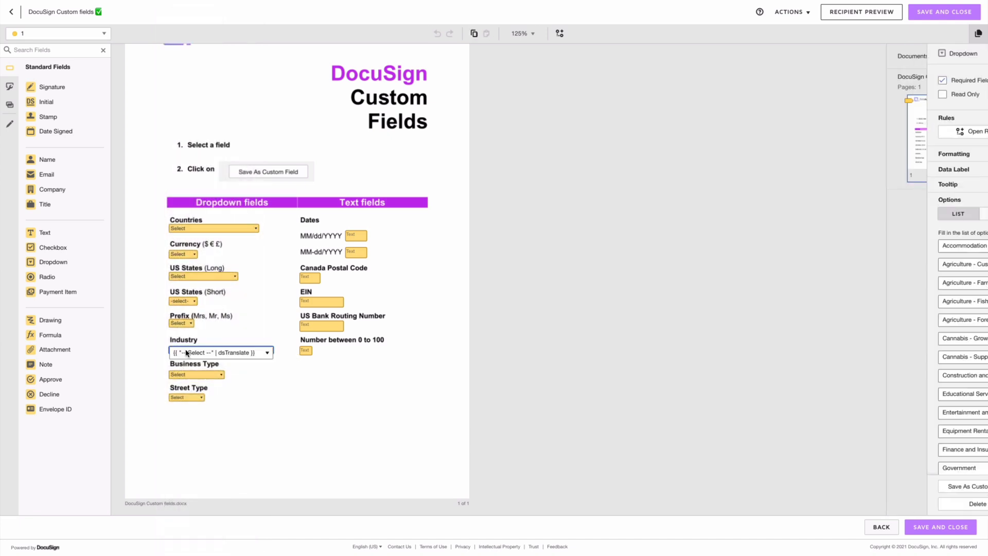
pyautogui.click(217, 352)
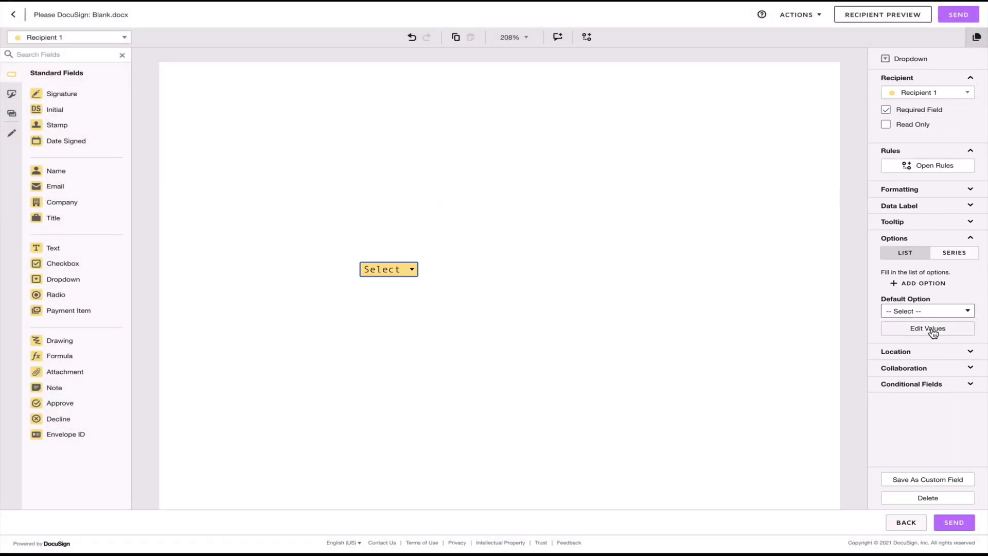
# Step: Edit the dropdown's values to add options A, B and C, then save
pyautogui.click(927, 328)
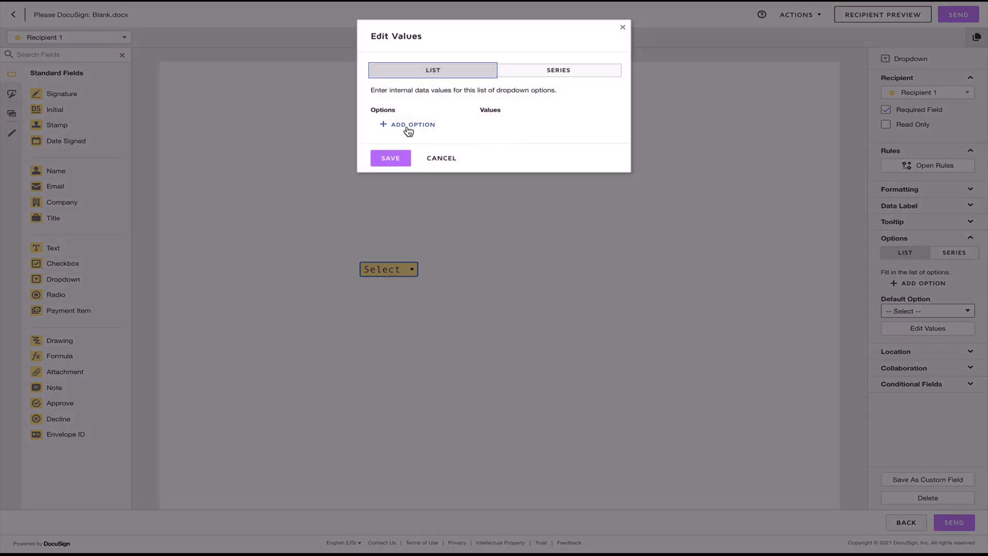
pyautogui.click(407, 124)
pyautogui.write('C')
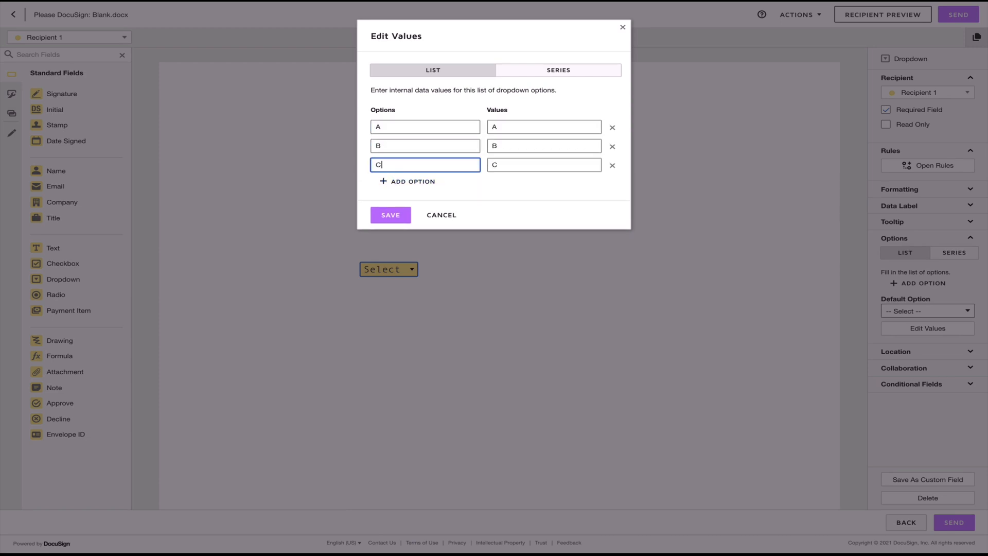
pyautogui.click(390, 215)
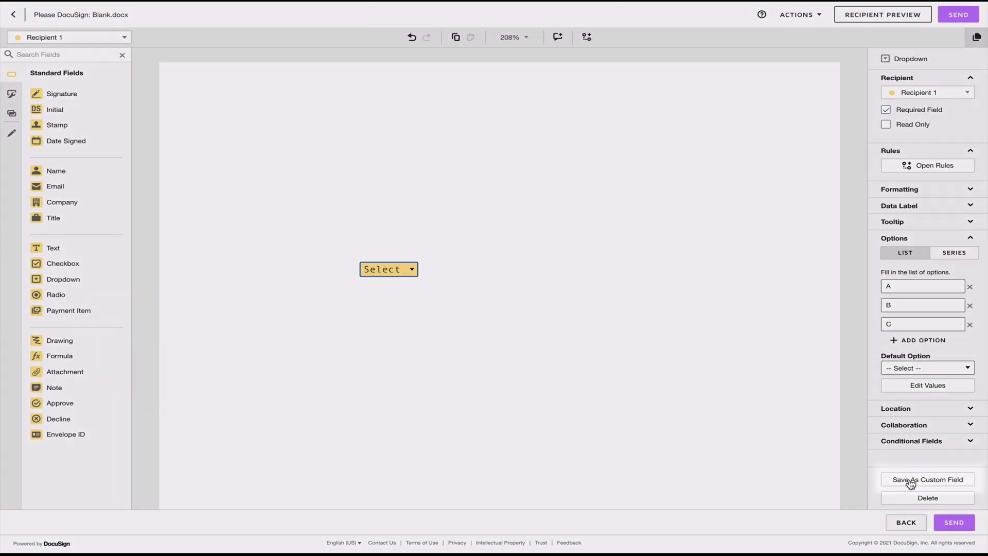
# Step: Save the A, B, C dropdown as custom field 'Dropdown 123'
pyautogui.click(928, 480)
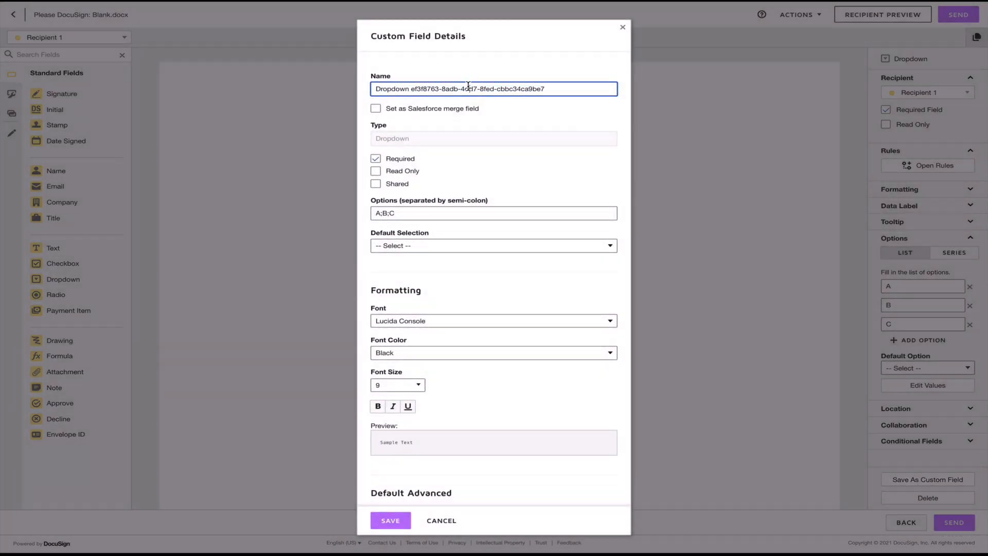
pyautogui.write('Dropdown 123')
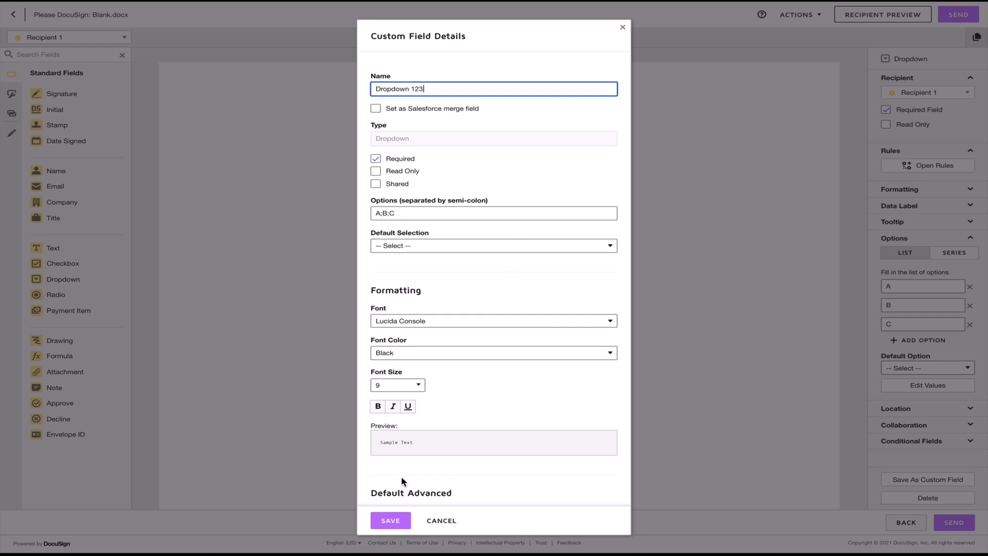
pyautogui.click(390, 520)
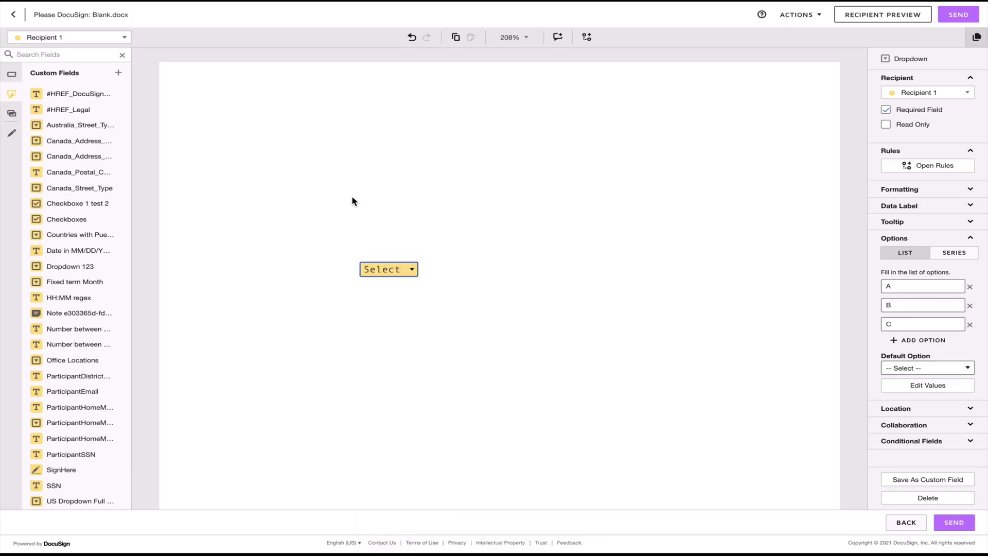
pyautogui.moveTo(12, 78)
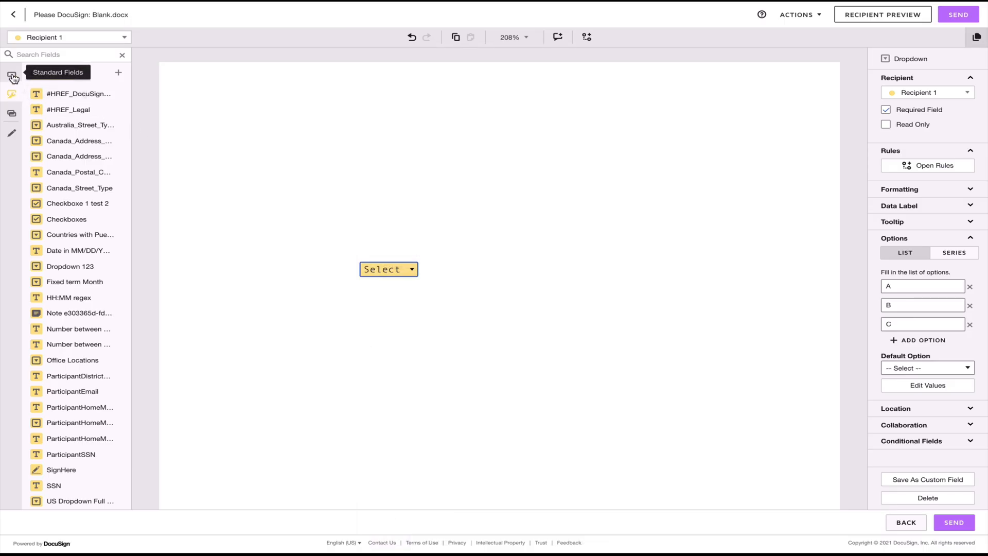
# Step: Switch between Standard and Custom Fields, then search fields for 'DROPDO'
pyautogui.click(11, 97)
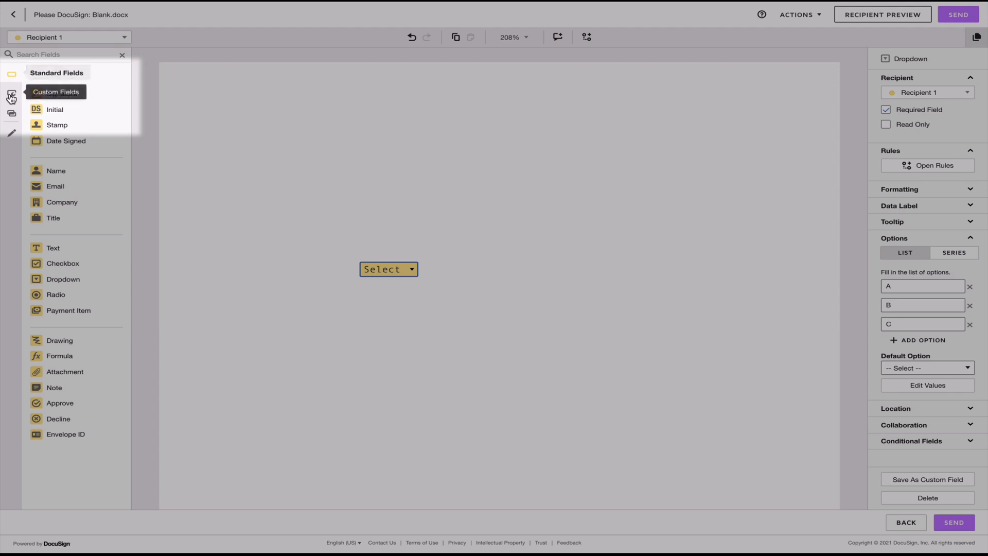
pyautogui.click(11, 94)
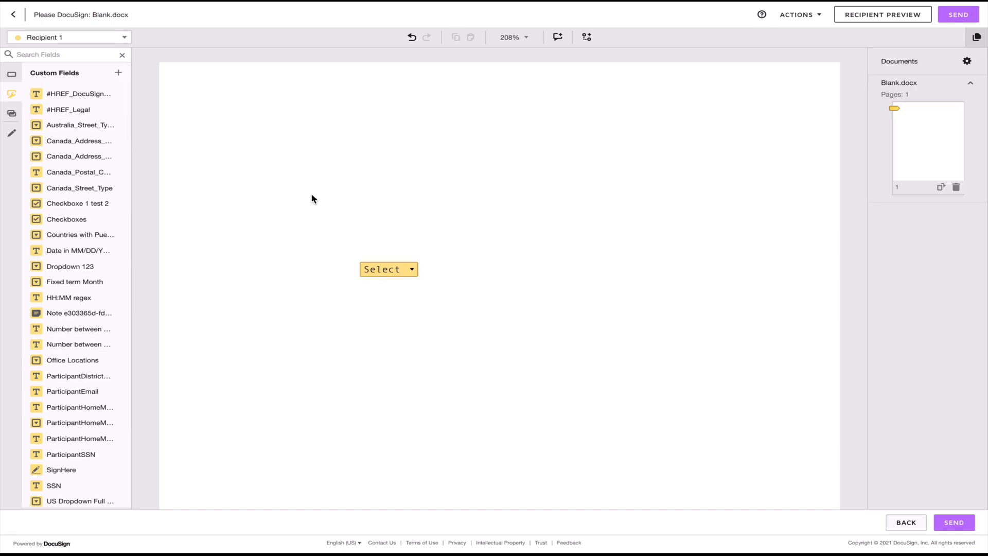
pyautogui.write('D')
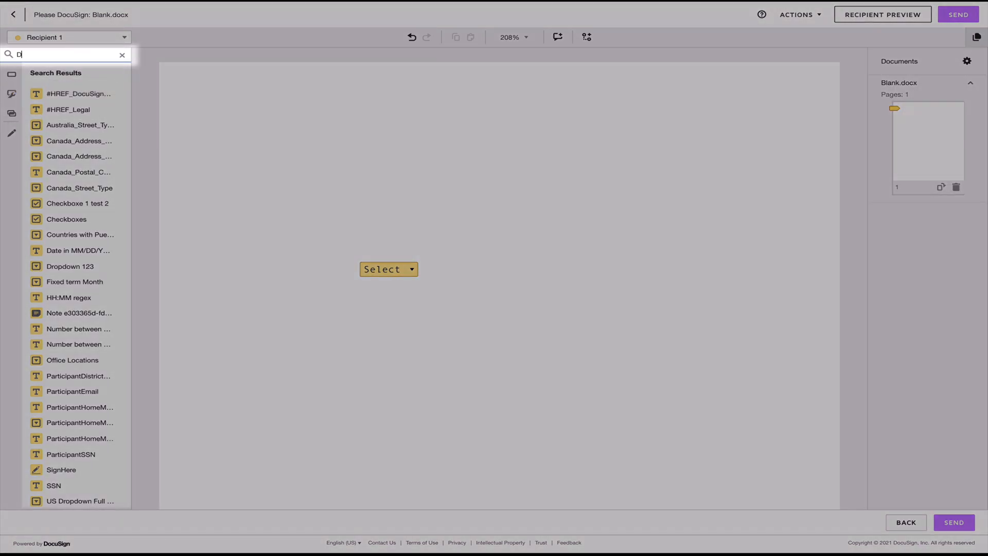
pyautogui.write('ROPDO')
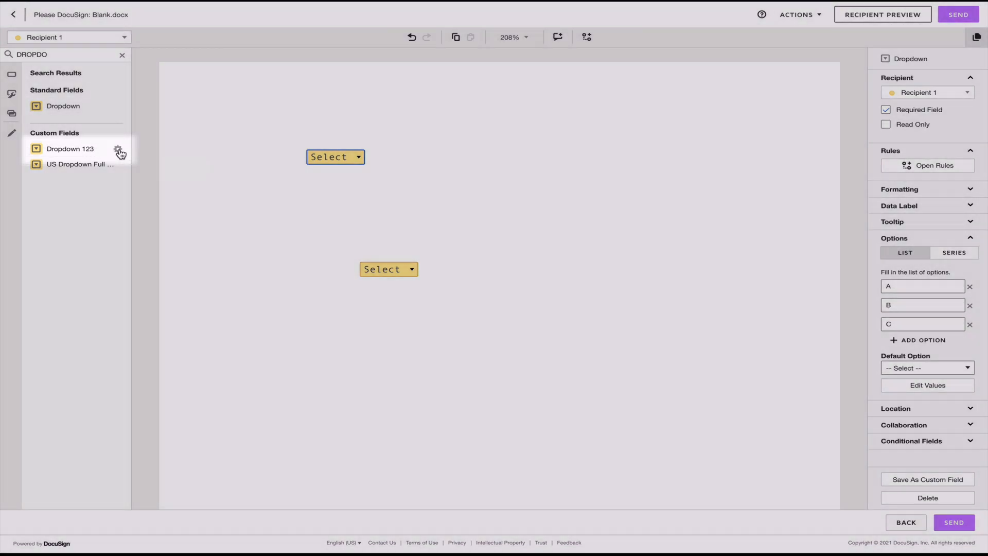
# Step: Delete the Dropdown 123 custom field and confirm the deletion
pyautogui.click(120, 152)
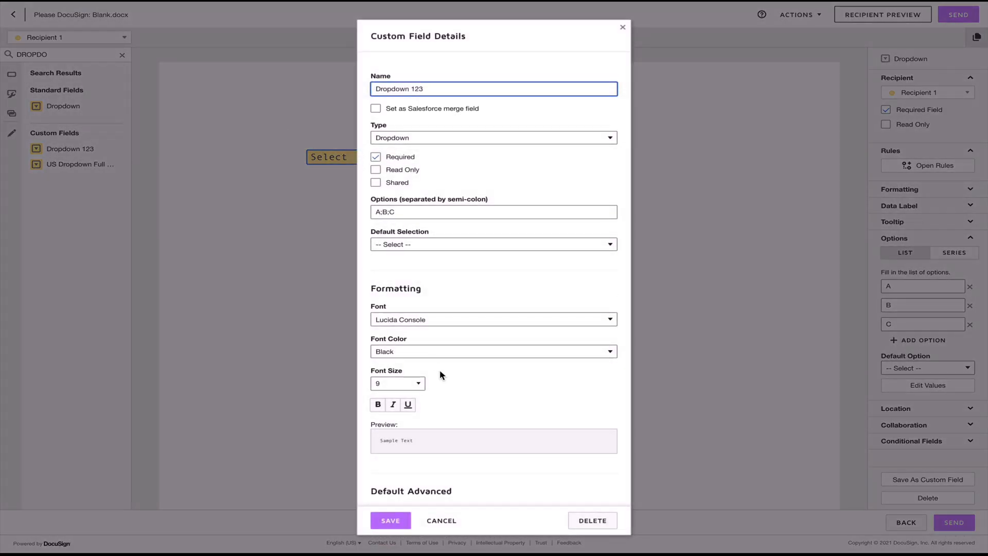
pyautogui.moveTo(450, 476)
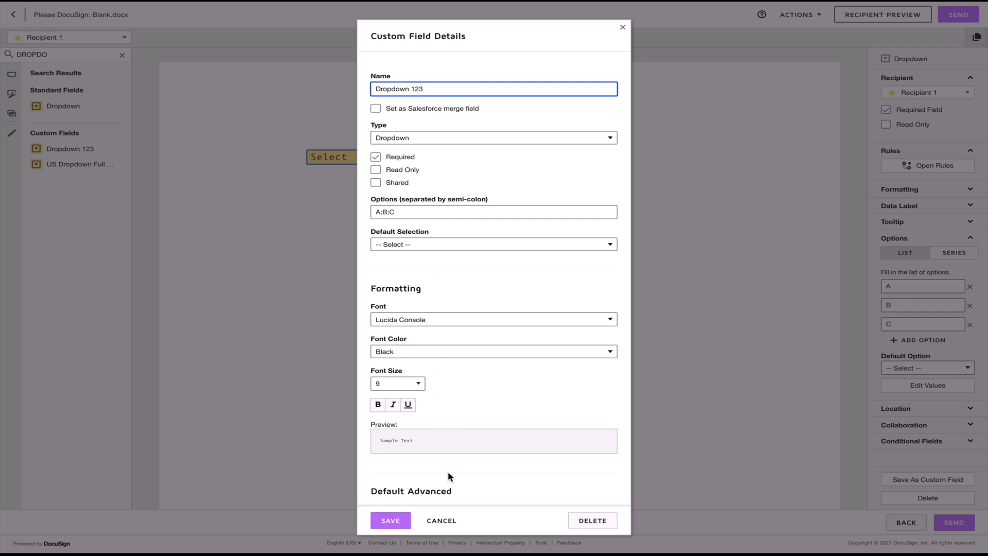
pyautogui.moveTo(446, 492)
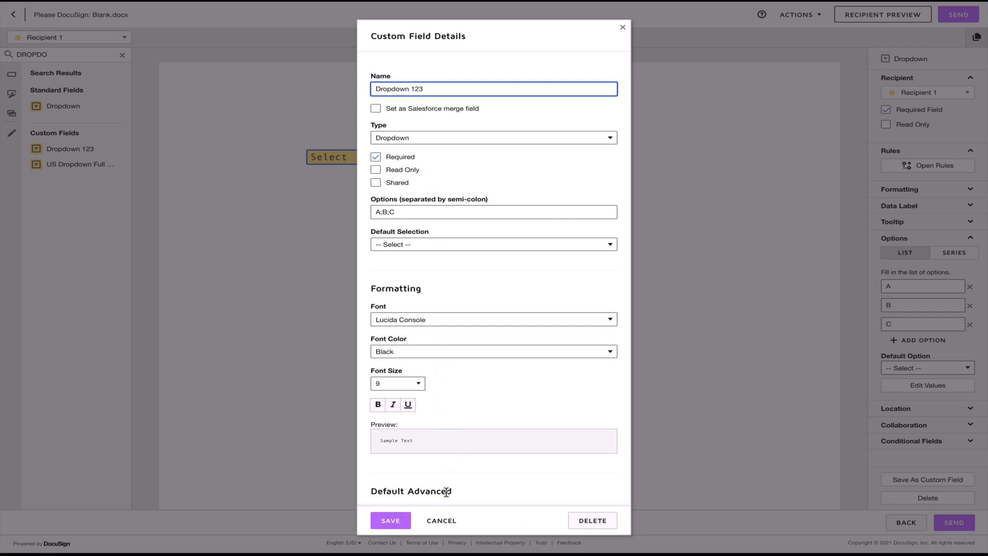
pyautogui.click(592, 520)
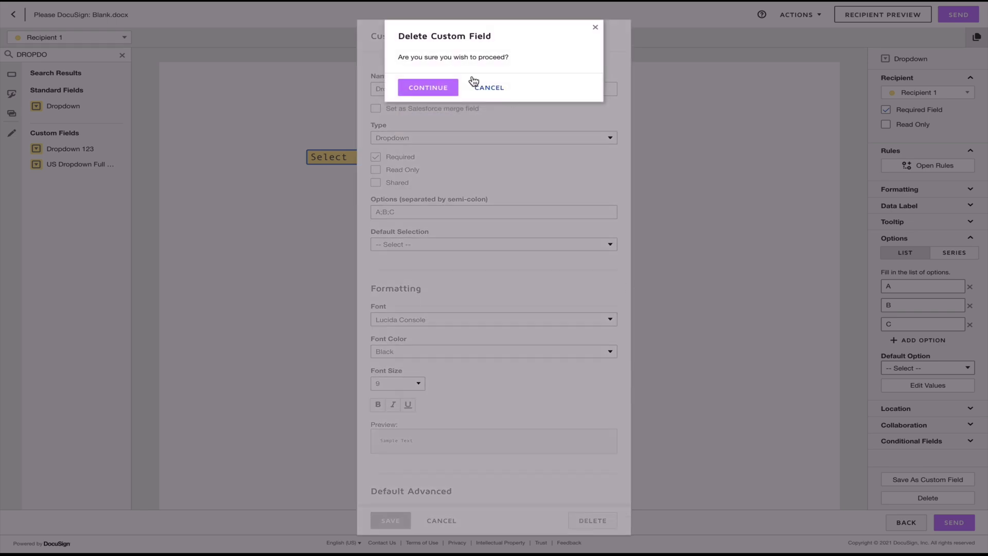
pyautogui.click(428, 87)
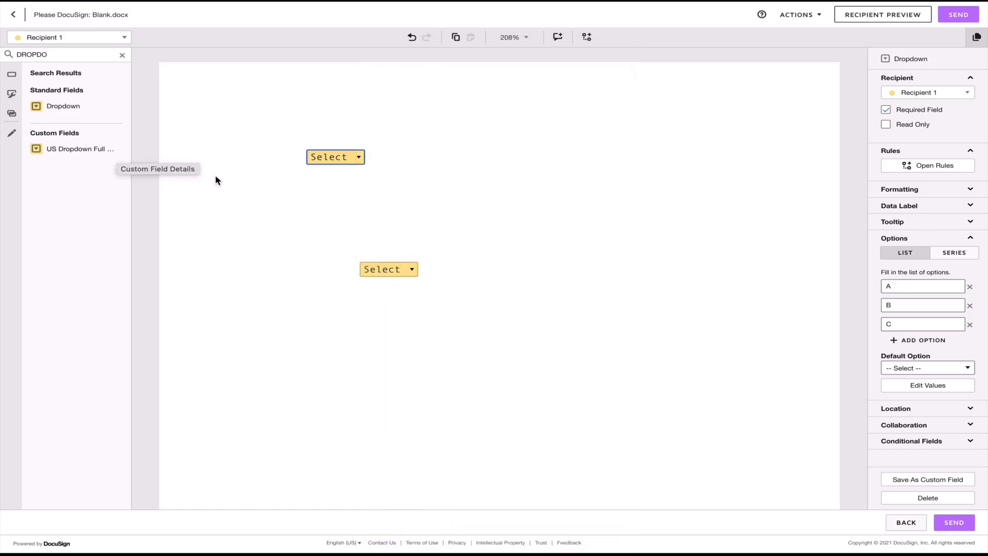
# Step: Tick Shared on the US Dropdown Full Name custom field and save
pyautogui.click(81, 148)
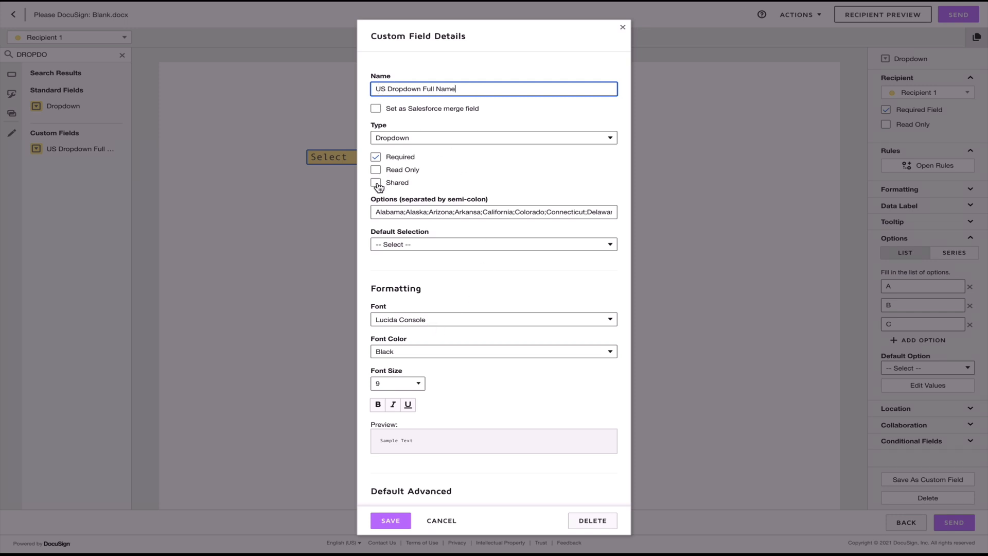
pyautogui.click(376, 183)
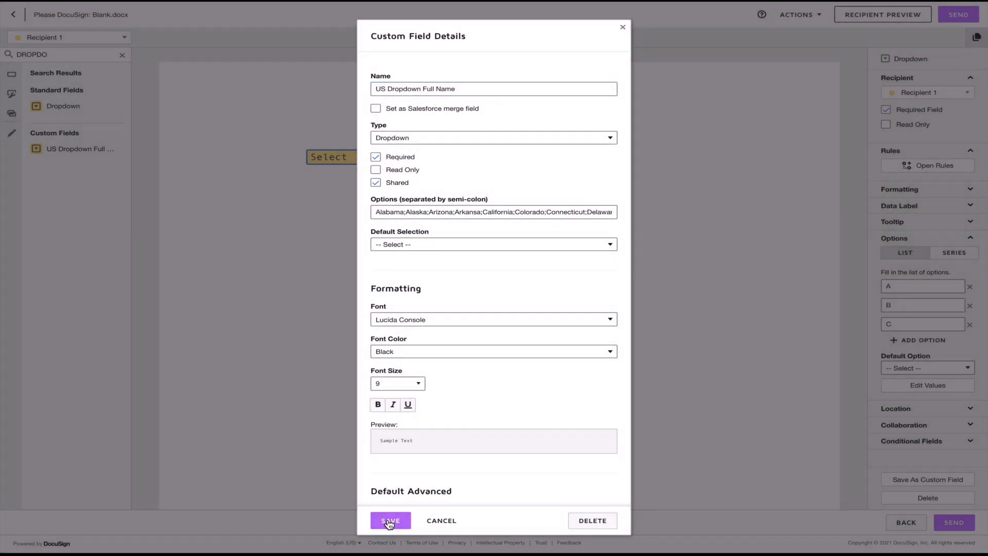
pyautogui.click(391, 520)
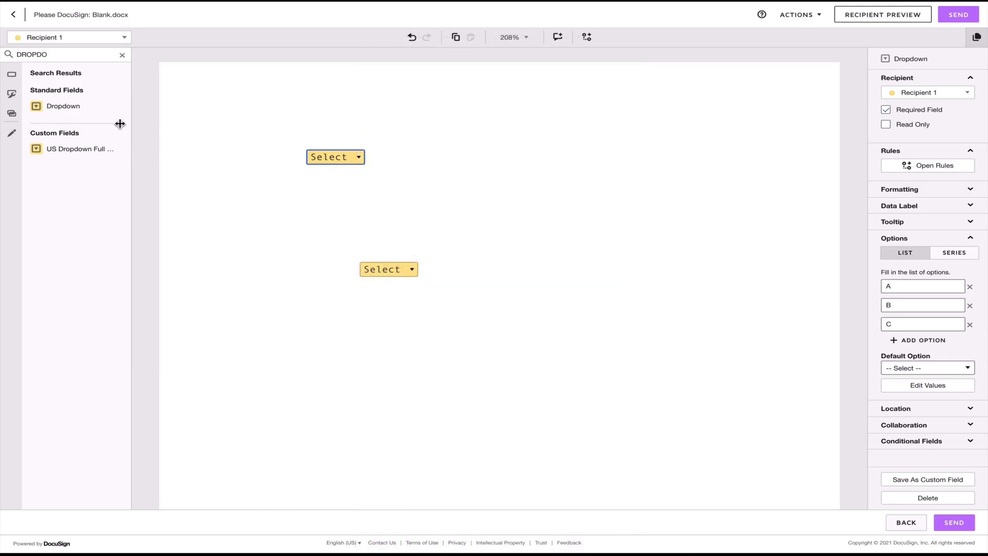
pyautogui.moveTo(63, 106)
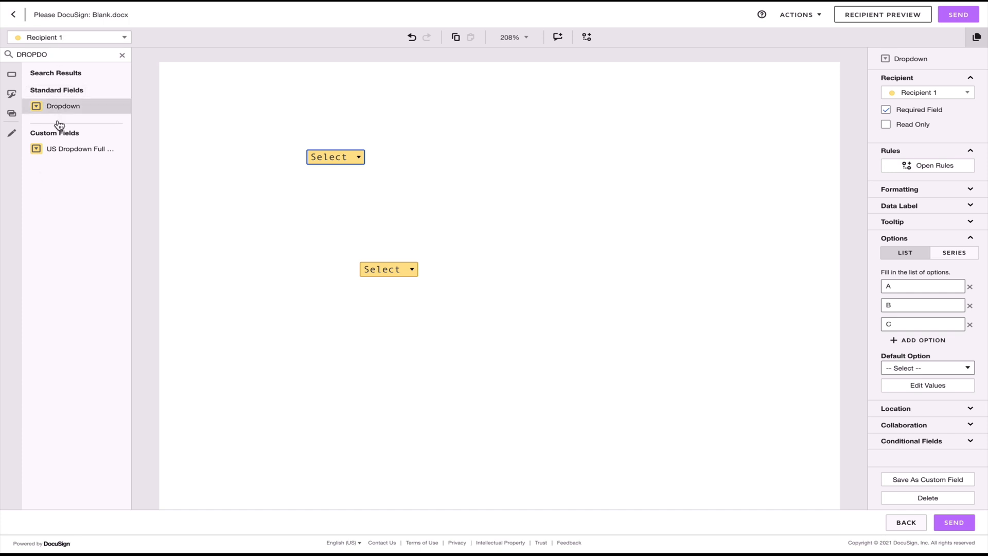
pyautogui.moveTo(245, 184)
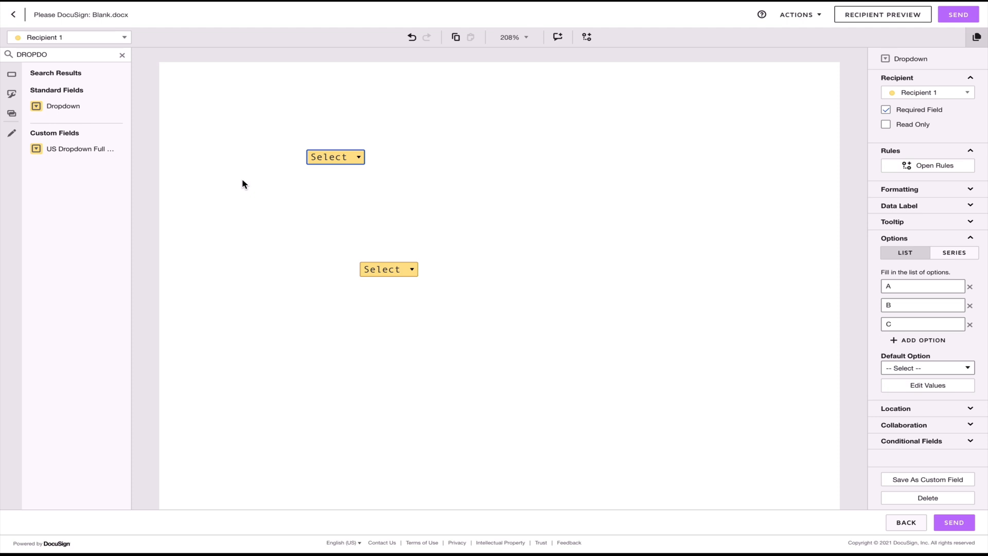
pyautogui.moveTo(313, 212)
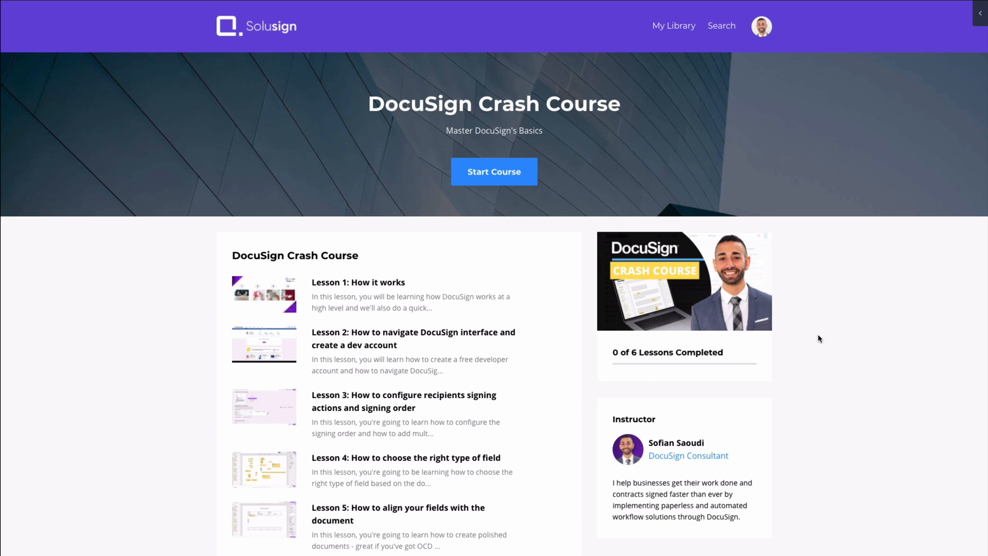
# Step: Start the DocuSign Crash Course and play Lesson 1: How it works
pyautogui.click(494, 172)
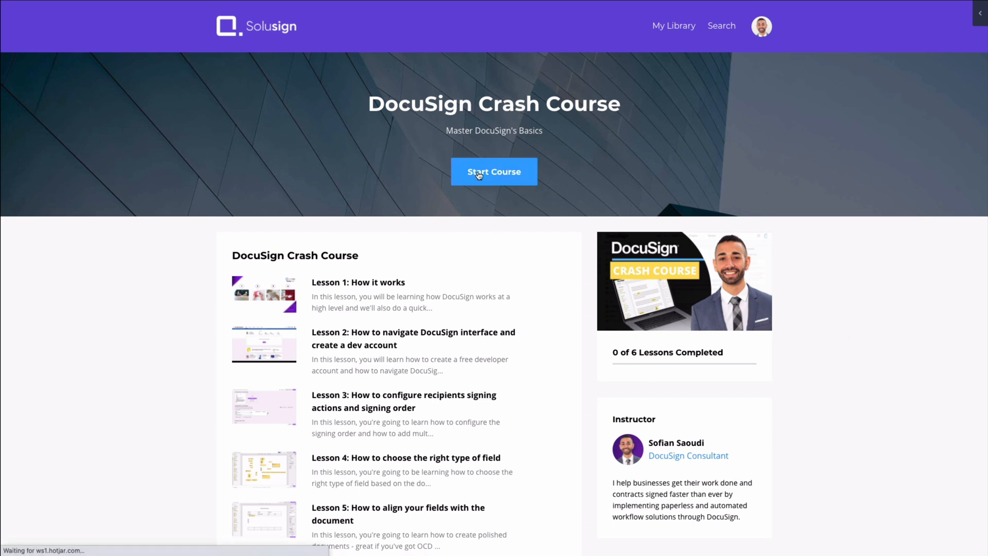
pyautogui.click(495, 171)
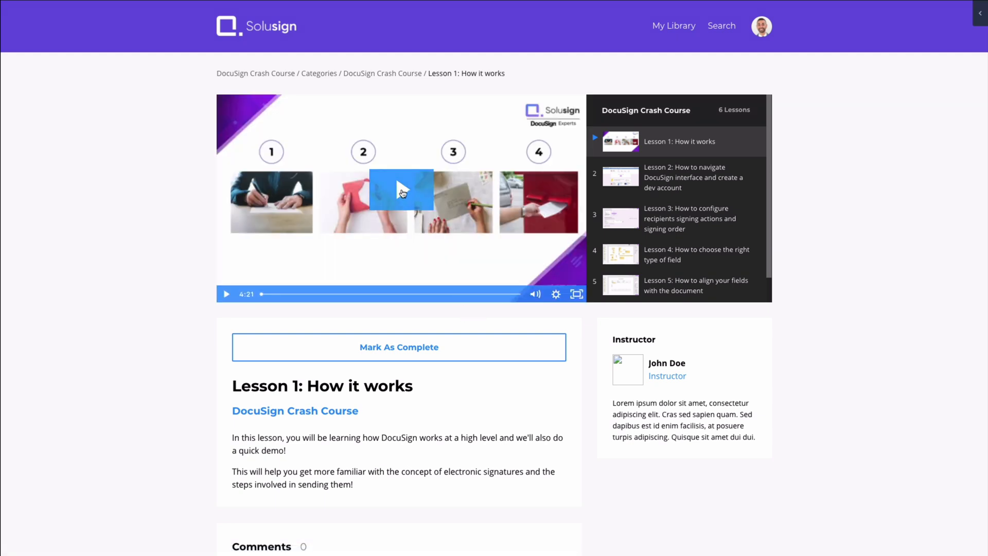
pyautogui.click(402, 191)
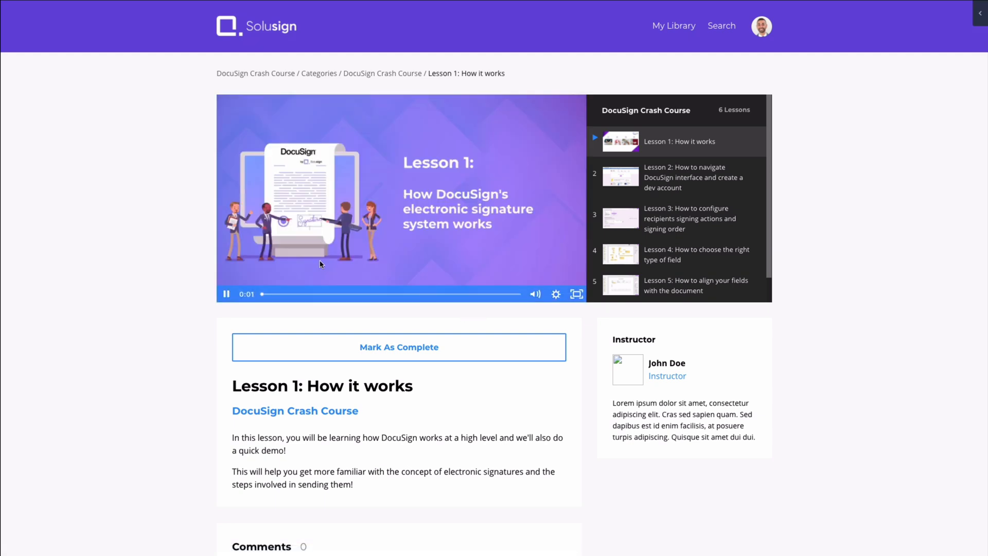